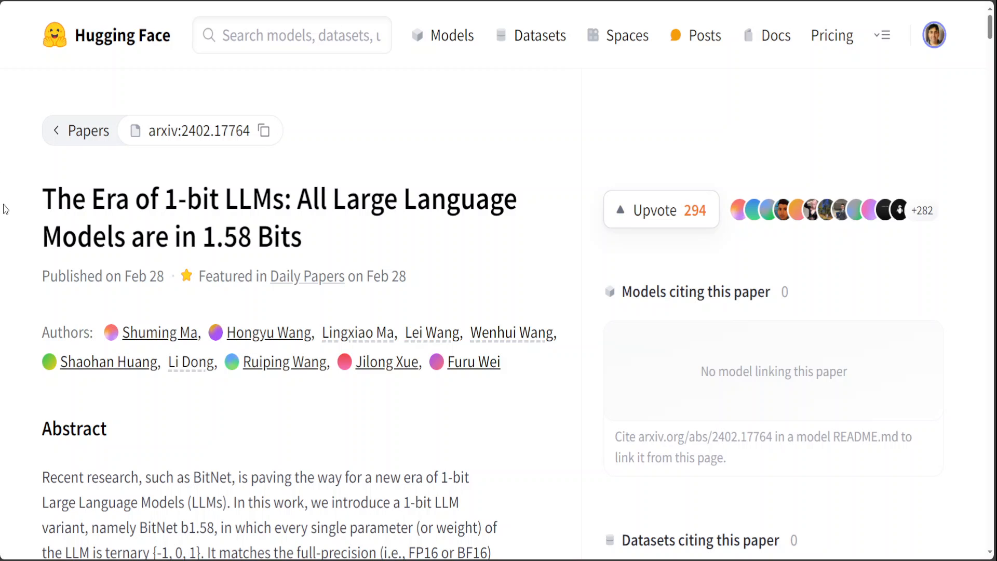
mouse_move(15, 291)
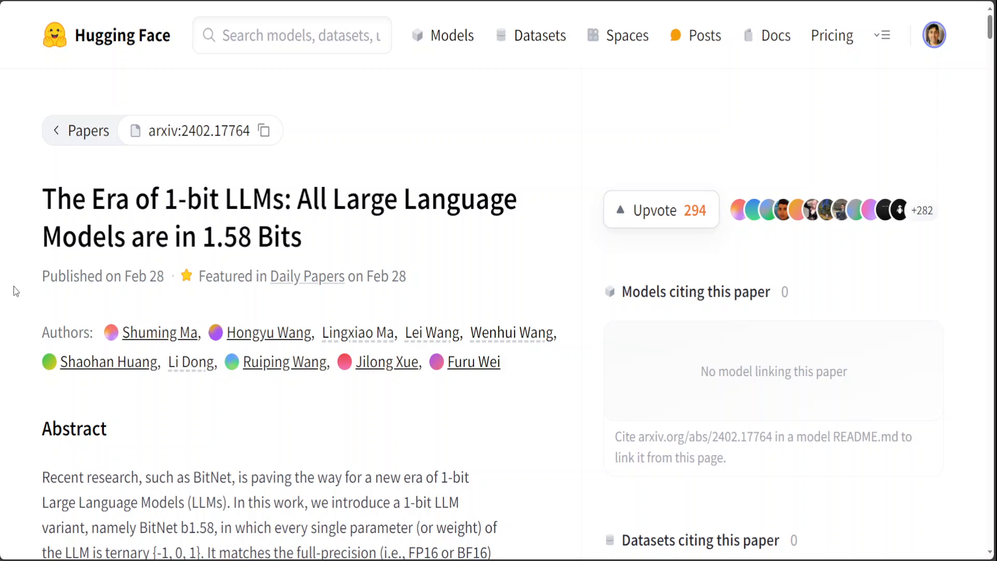
mouse_move(18, 277)
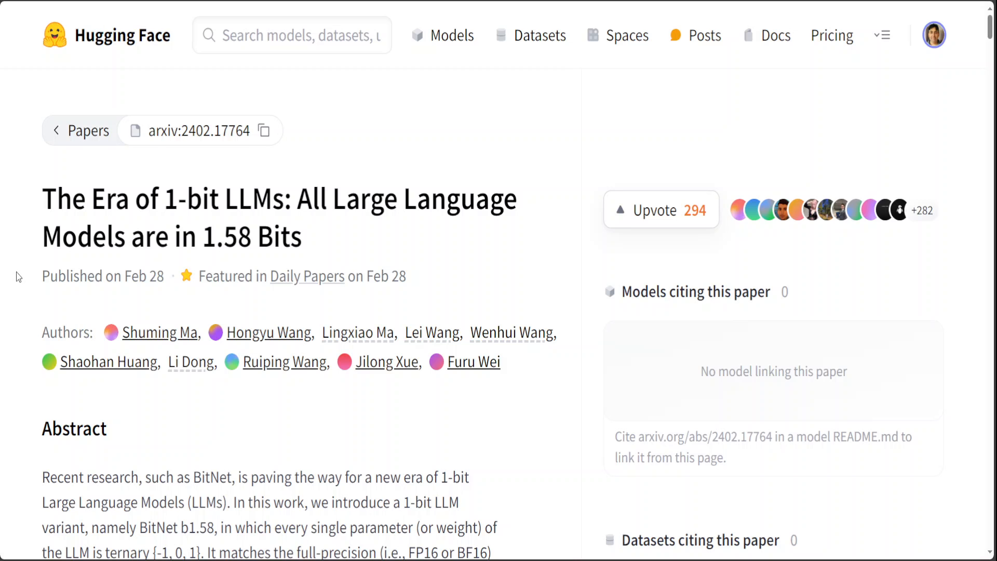